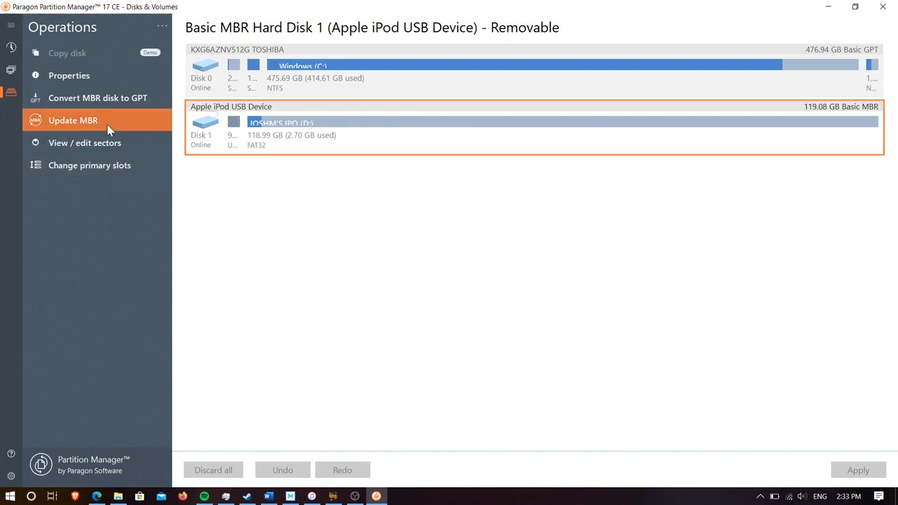
mouse_move(356, 195)
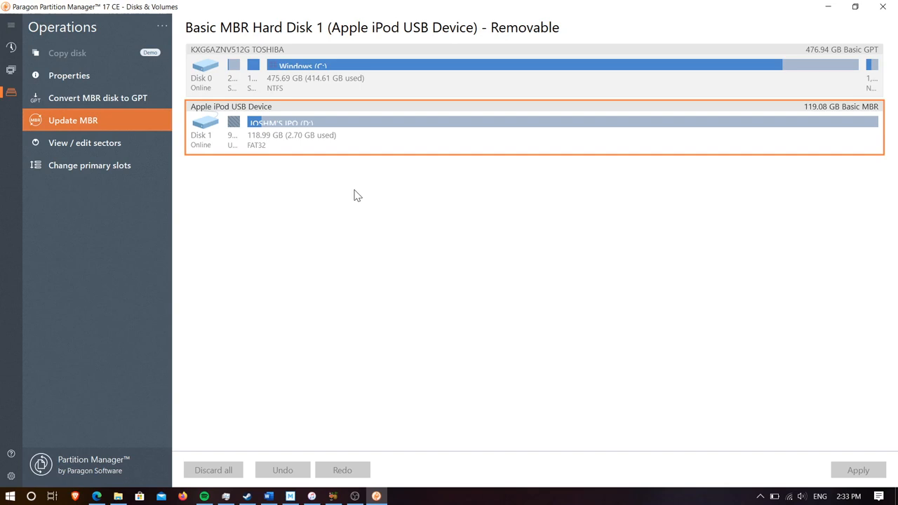
Step: Update the iPod disk's MBR, then delete its FAT32 partition, leaving 119.08 GB unallocated
left_click(73, 120)
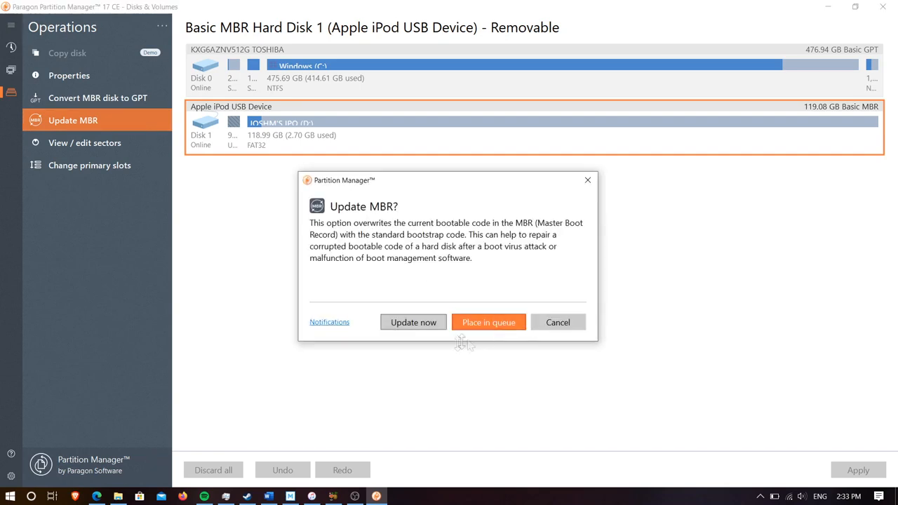
left_click(412, 322)
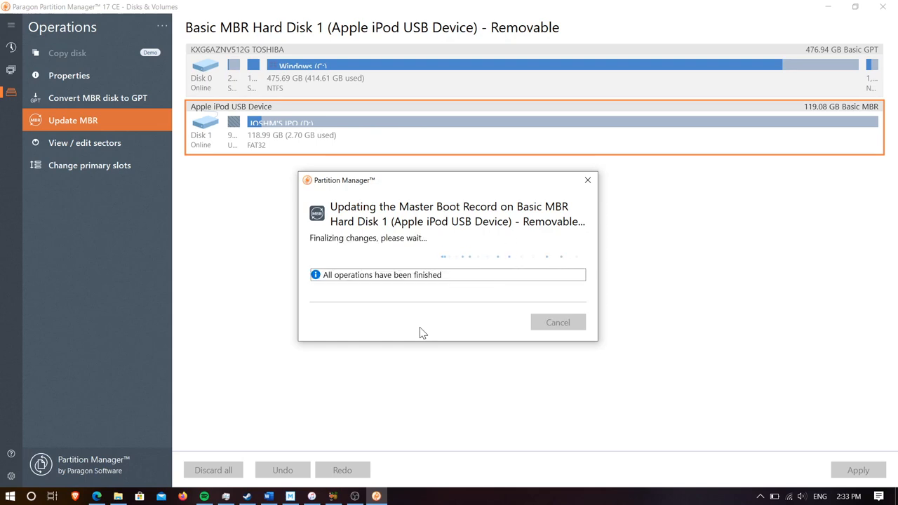
mouse_move(502, 323)
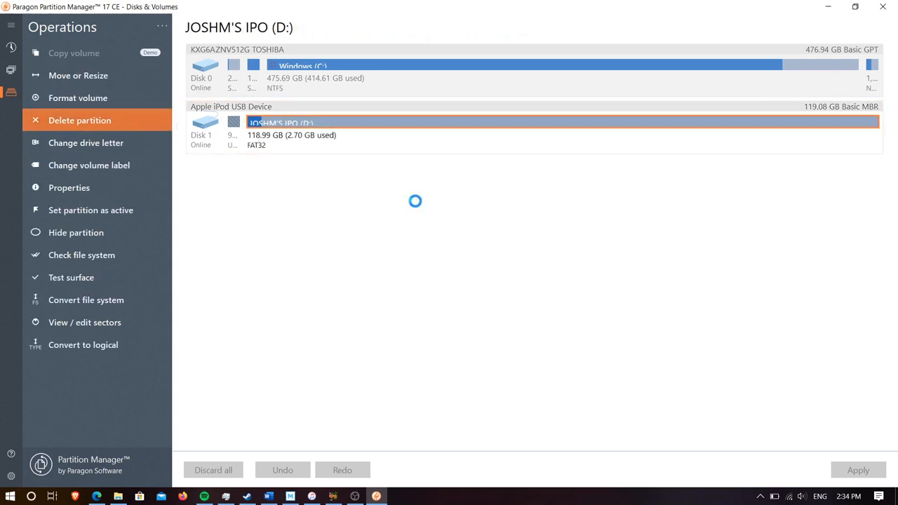
left_click(79, 120)
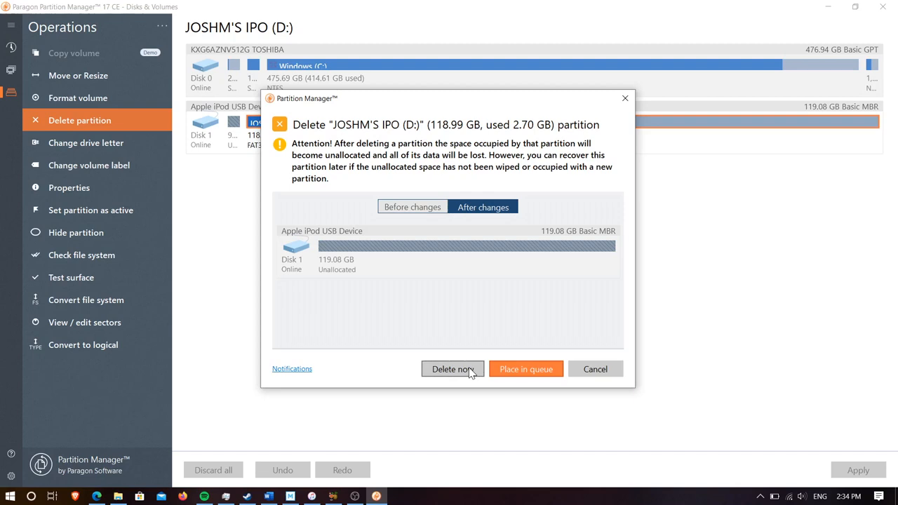
left_click(452, 369)
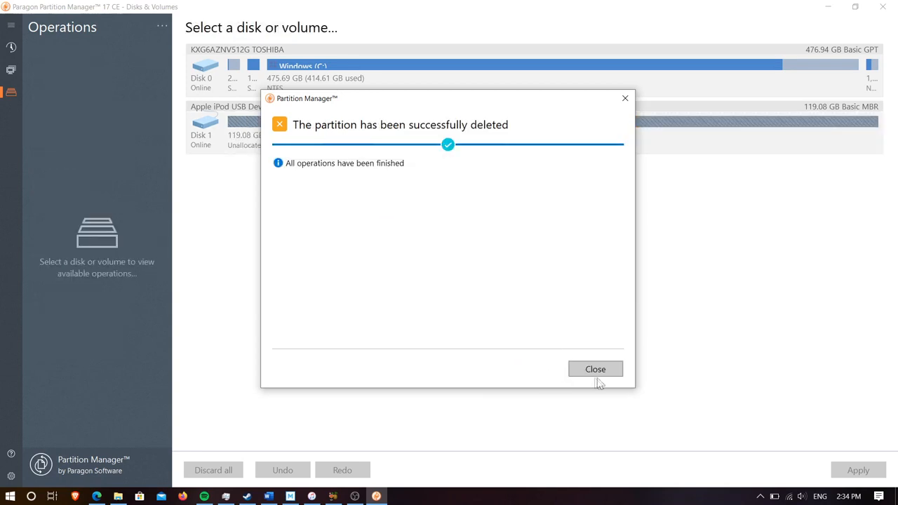
left_click(595, 369)
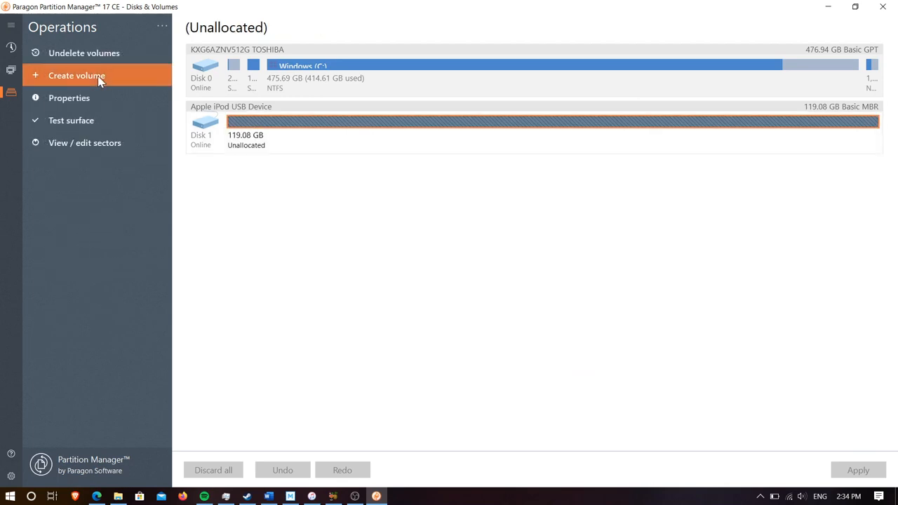
Step: Create a full-size 119.08 GB volume labelled 'The iPod' in the unallocated space
left_click(77, 75)
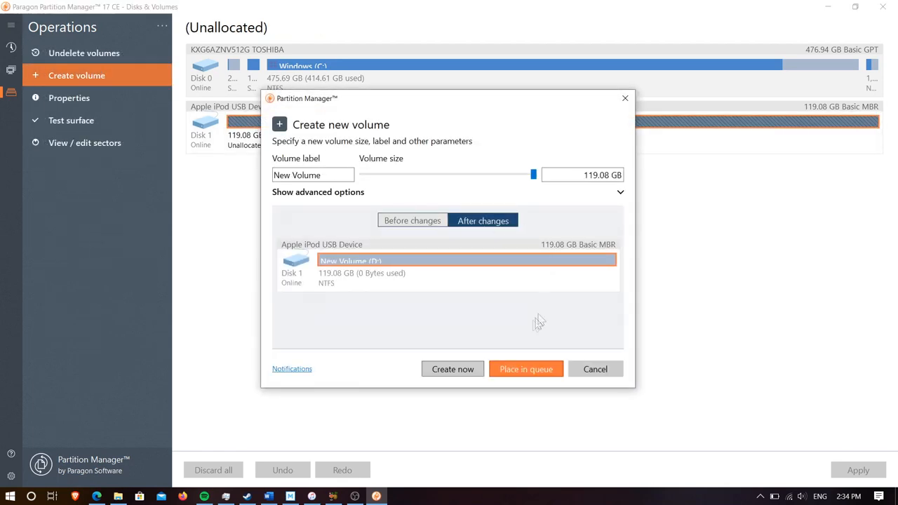
mouse_move(332, 289)
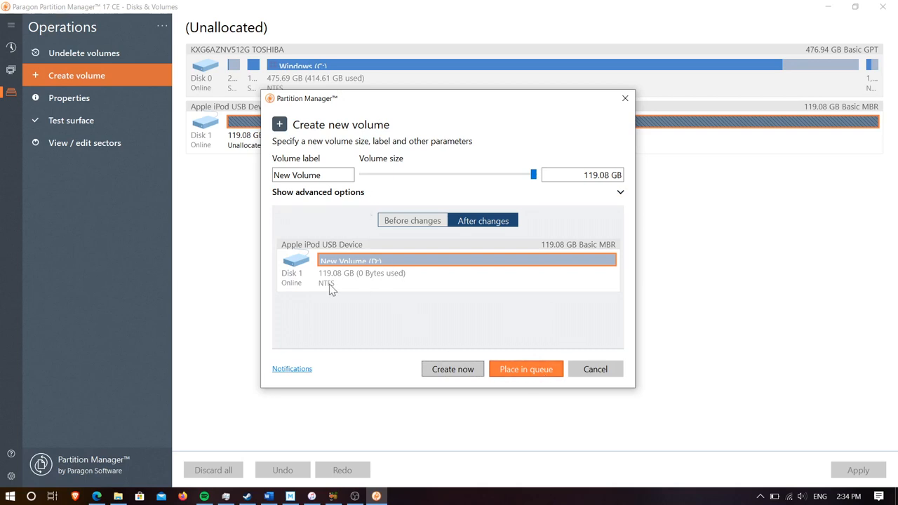
mouse_move(279, 126)
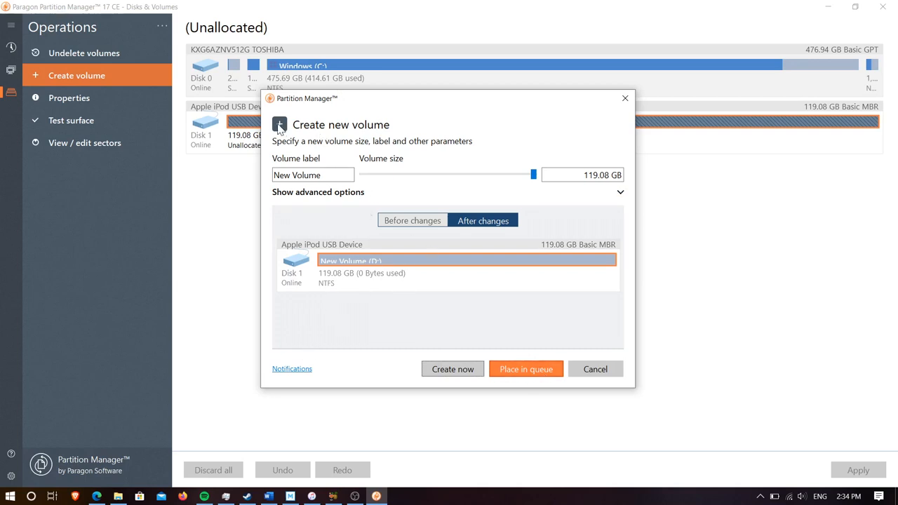
triple_click(313, 175)
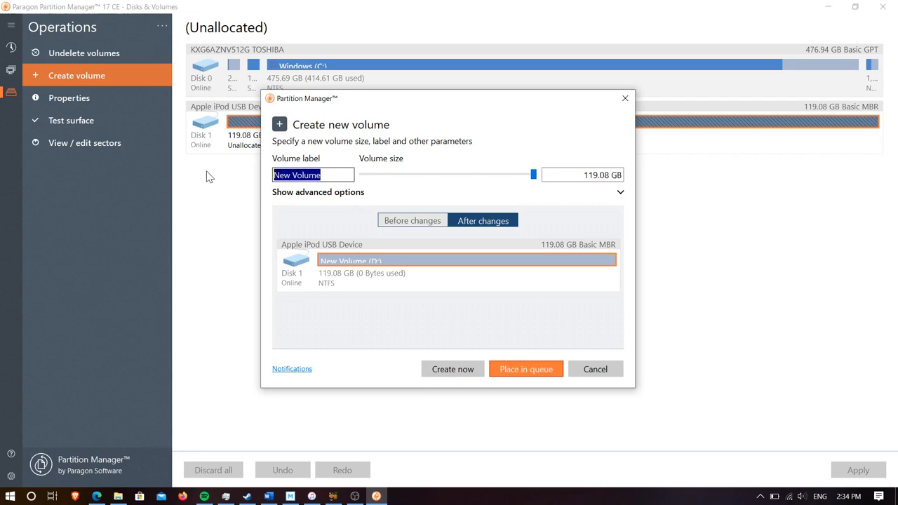
type("The")
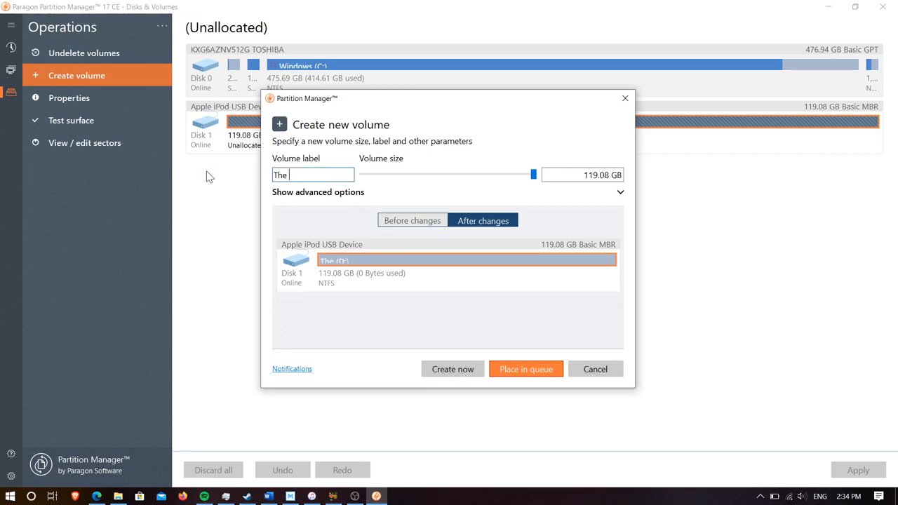
type("iPod")
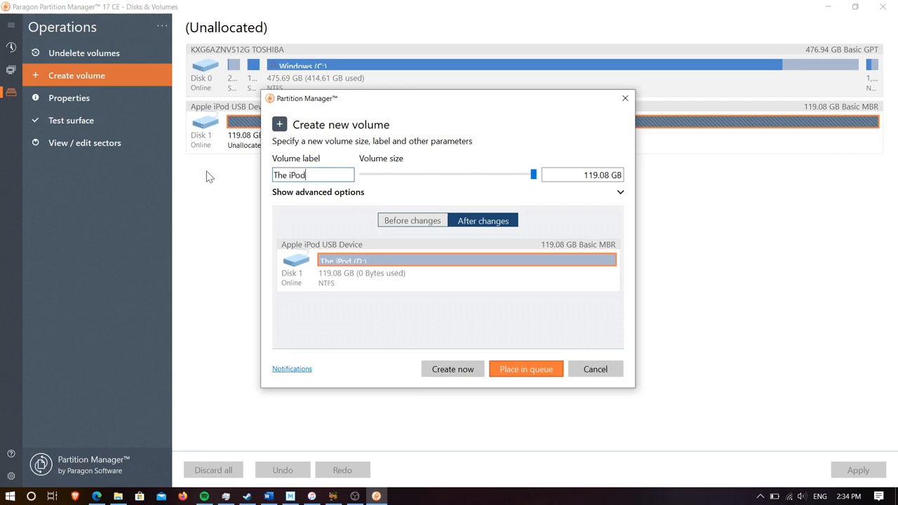
mouse_move(453, 369)
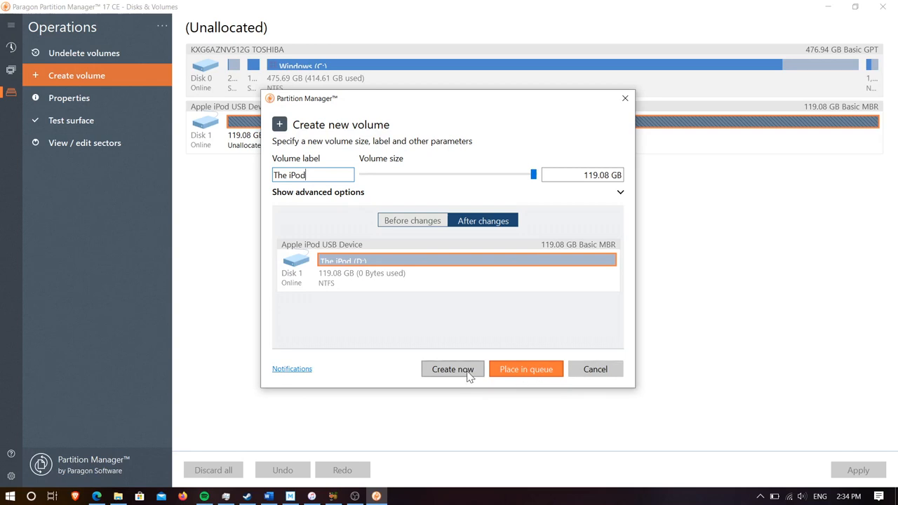
left_click(452, 369)
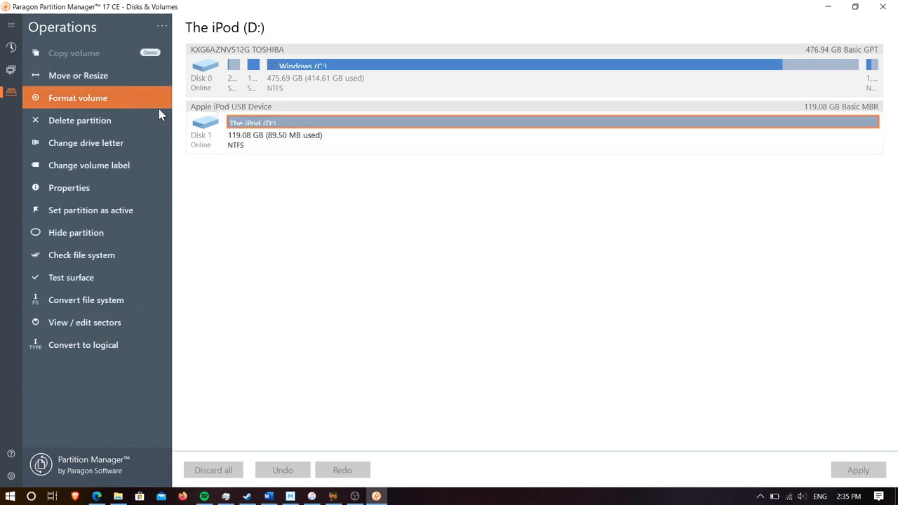
Step: Format The iPod volume as FAT32 with label 'The iPod', confirming data erasure
left_click(78, 98)
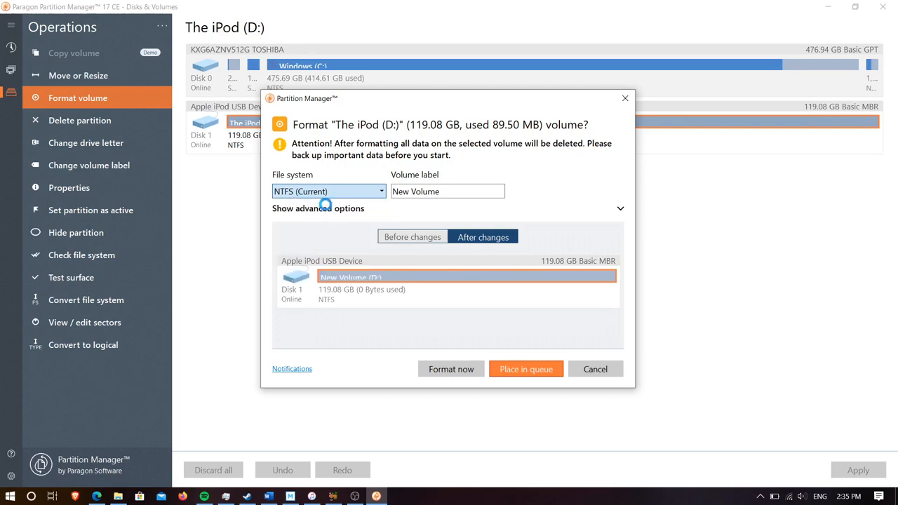
left_click(328, 191)
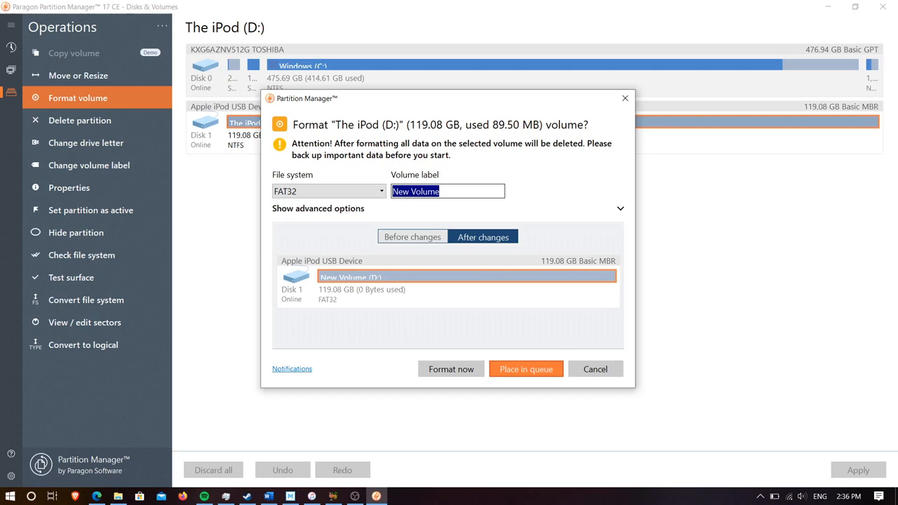
type("The iPod")
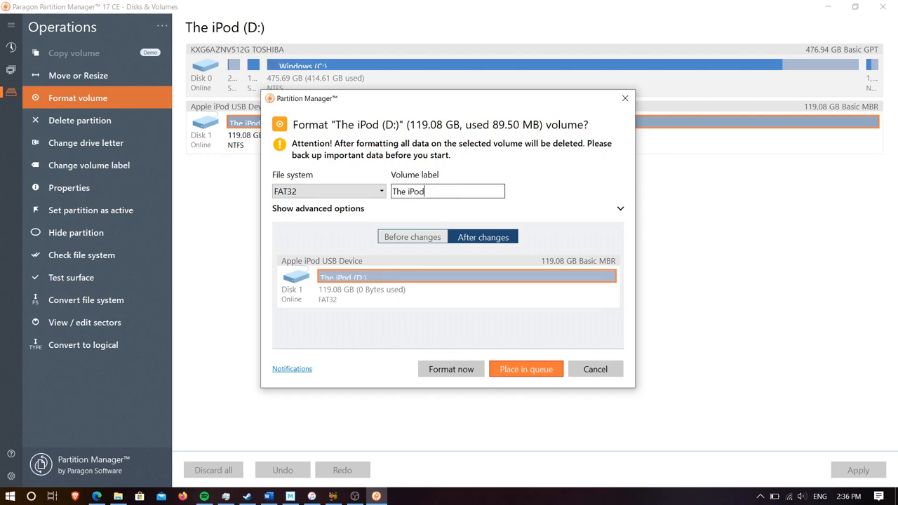
left_click(451, 369)
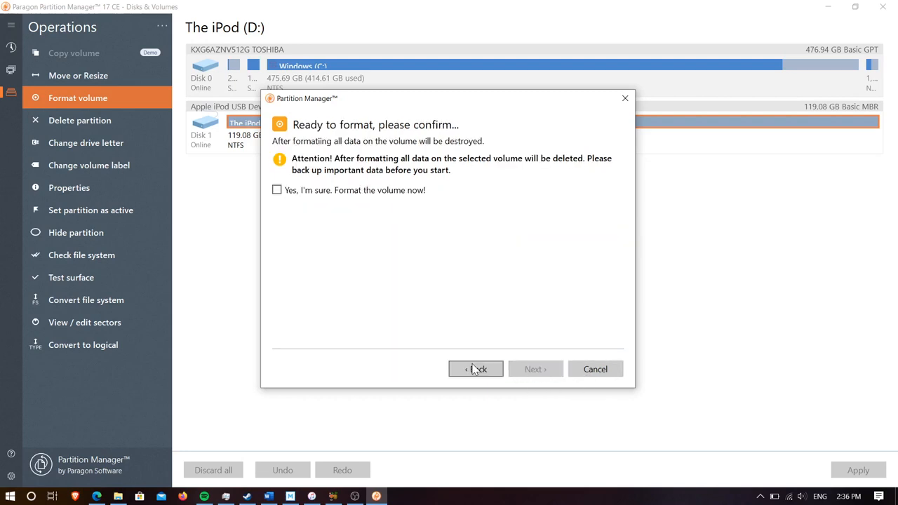
left_click(276, 190)
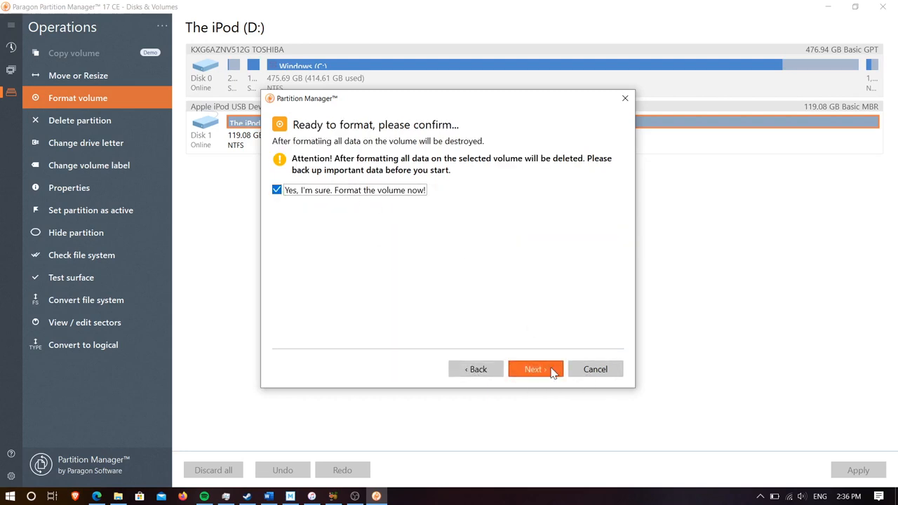
left_click(534, 369)
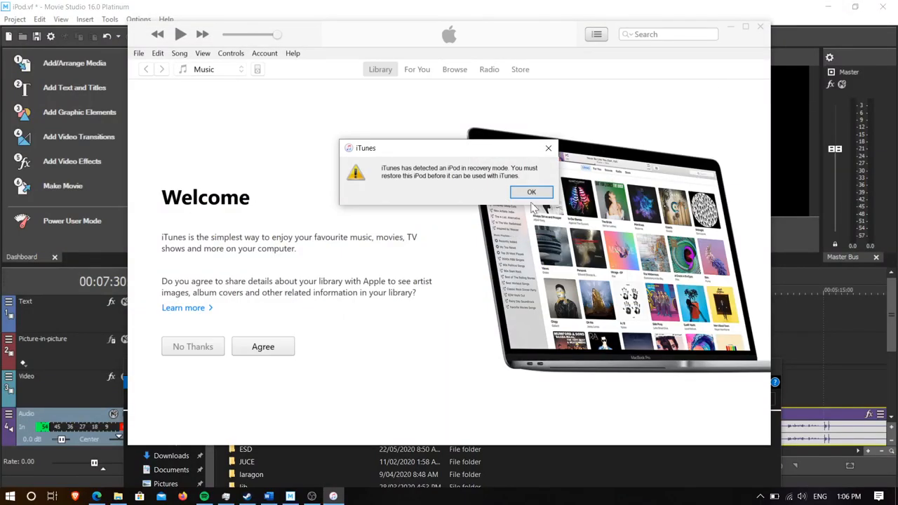
Step: Dismiss the recovery-mode alert and restore the iPod to factory settings with software 1.3
left_click(531, 192)
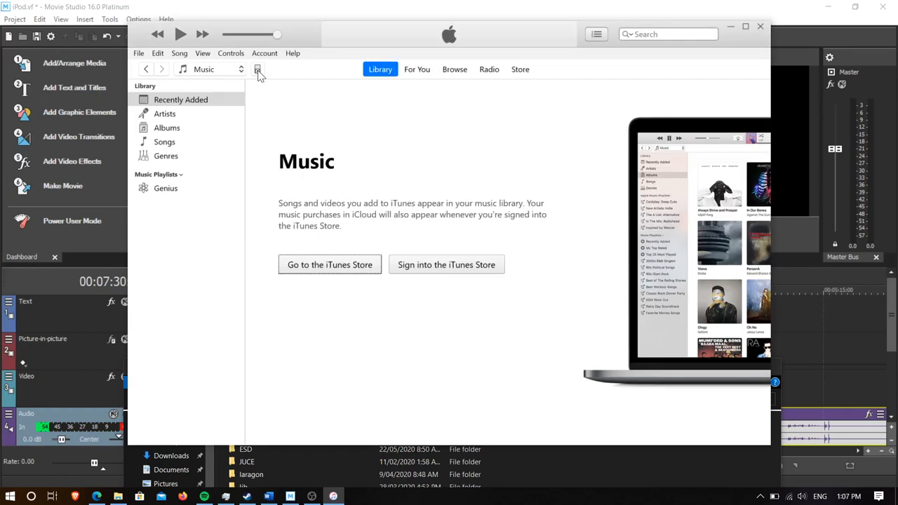
left_click(258, 68)
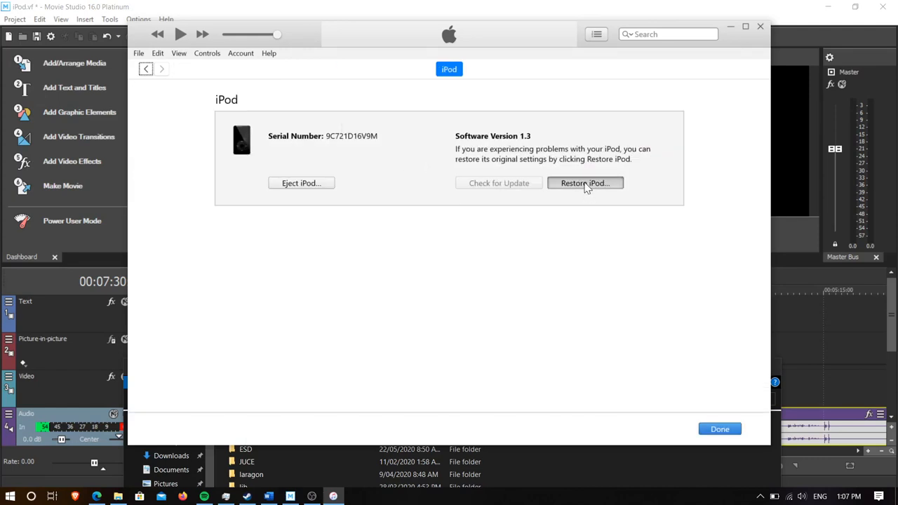
left_click(585, 183)
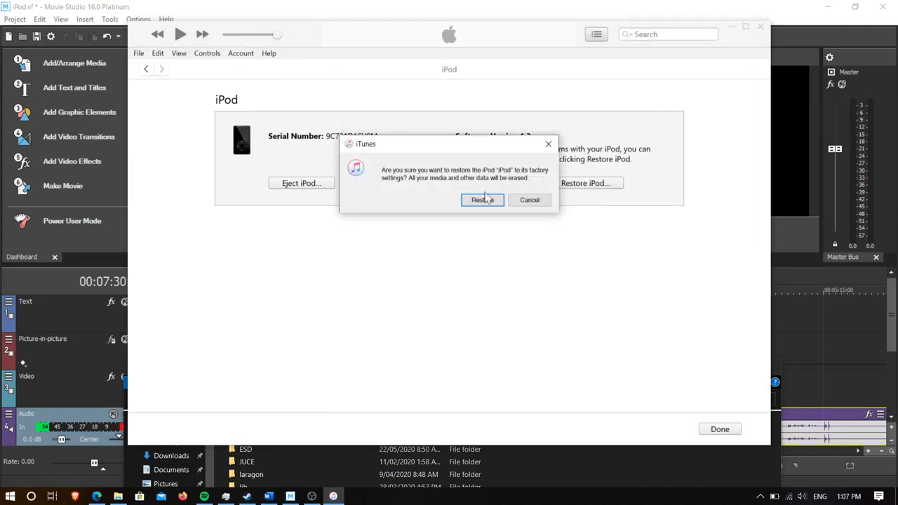
left_click(482, 200)
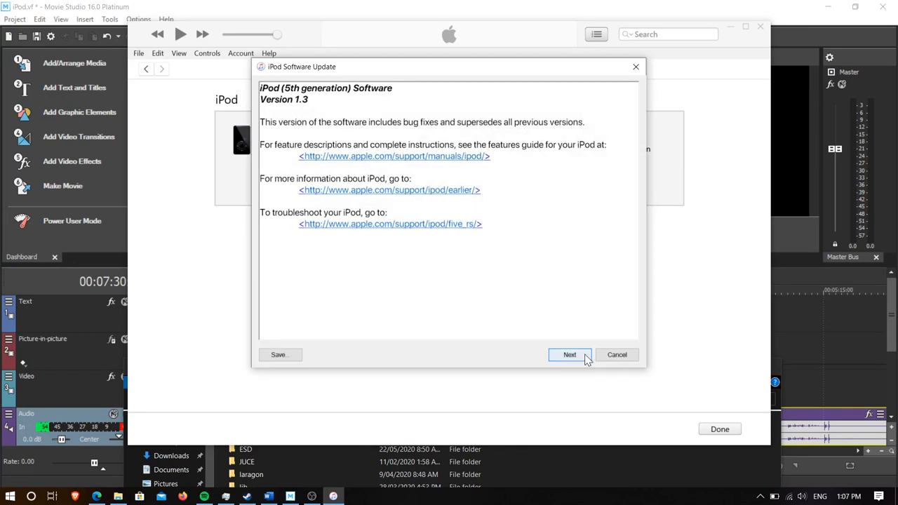
left_click(569, 354)
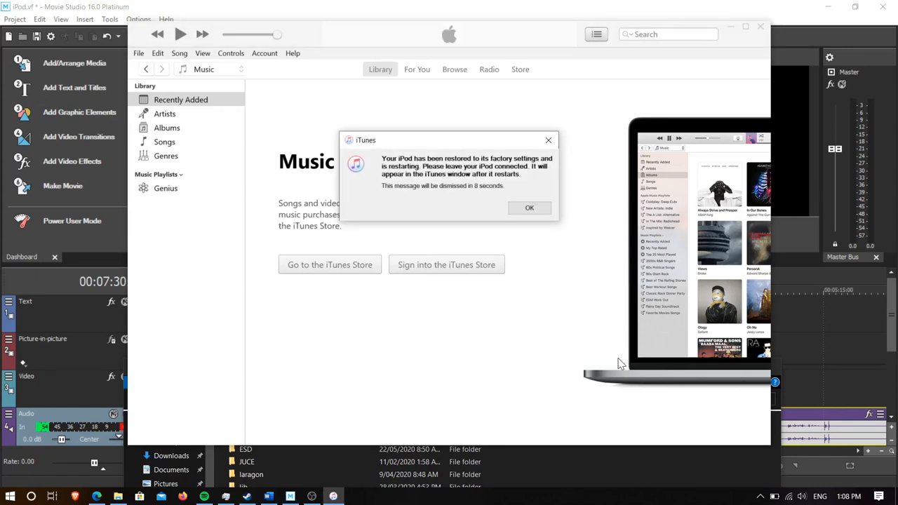
left_click(530, 208)
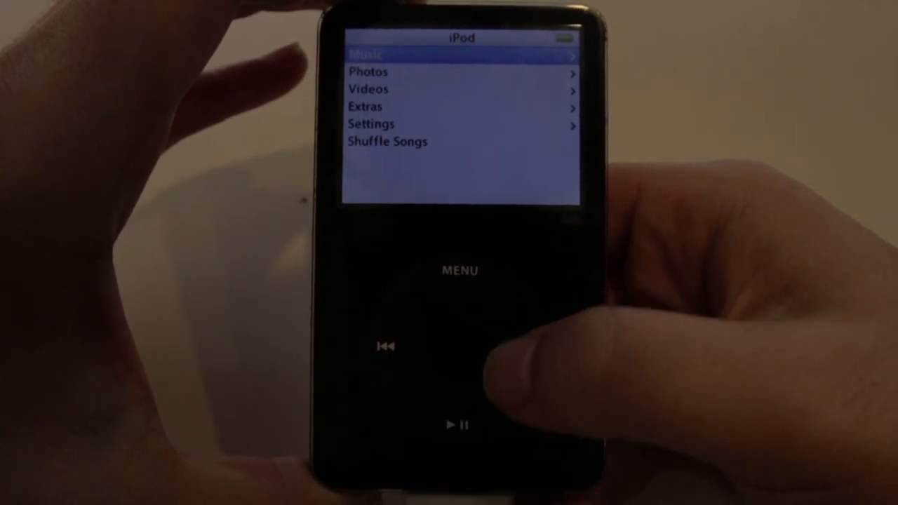
Step: Wait for the restored iPod to restart and show its main menu
scroll("down", 3)
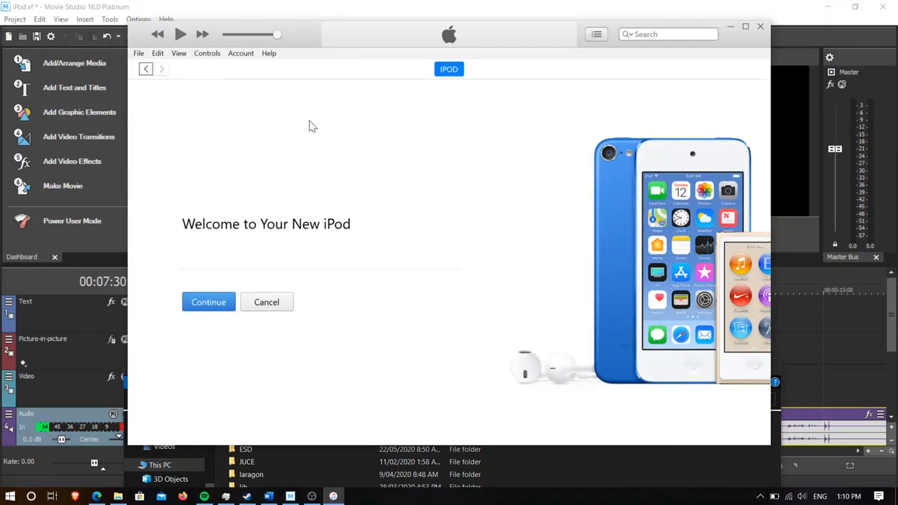
mouse_move(209, 301)
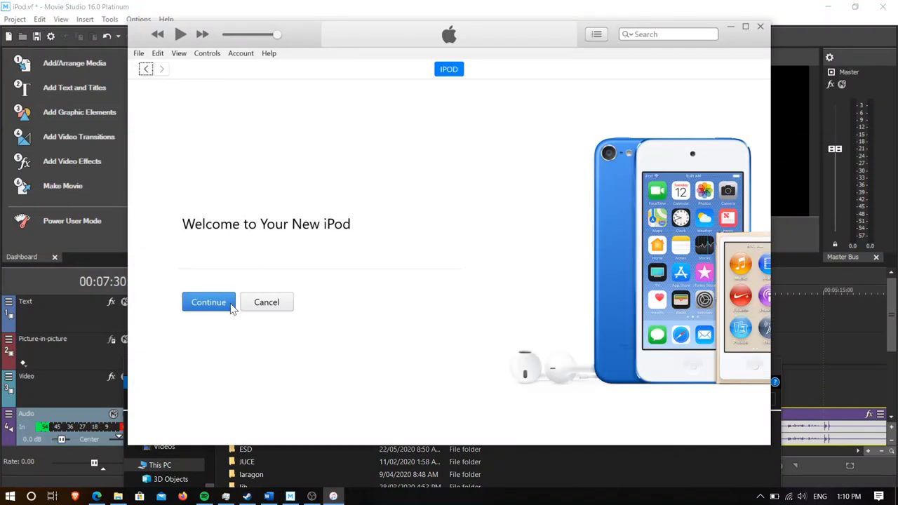
Step: Finish the new-iPod setup and open the Summary page showing 118.94 GB capacity
left_click(208, 302)
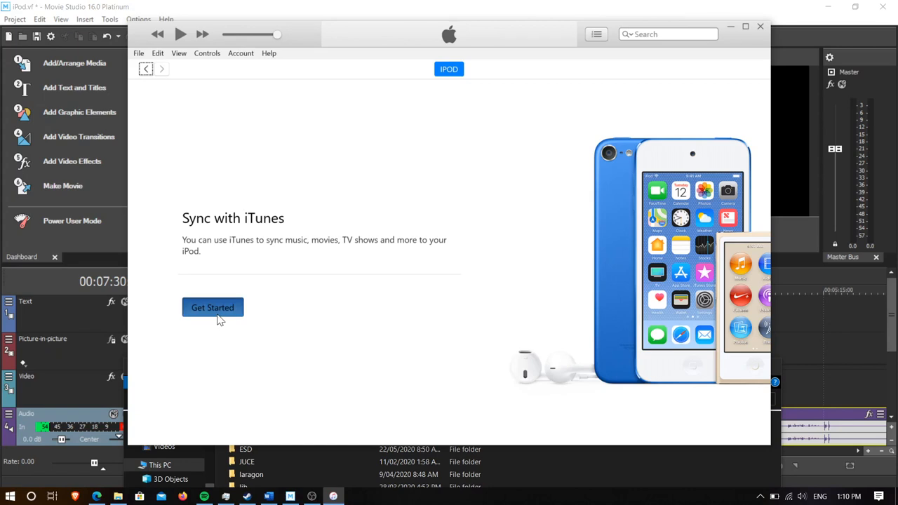
left_click(213, 307)
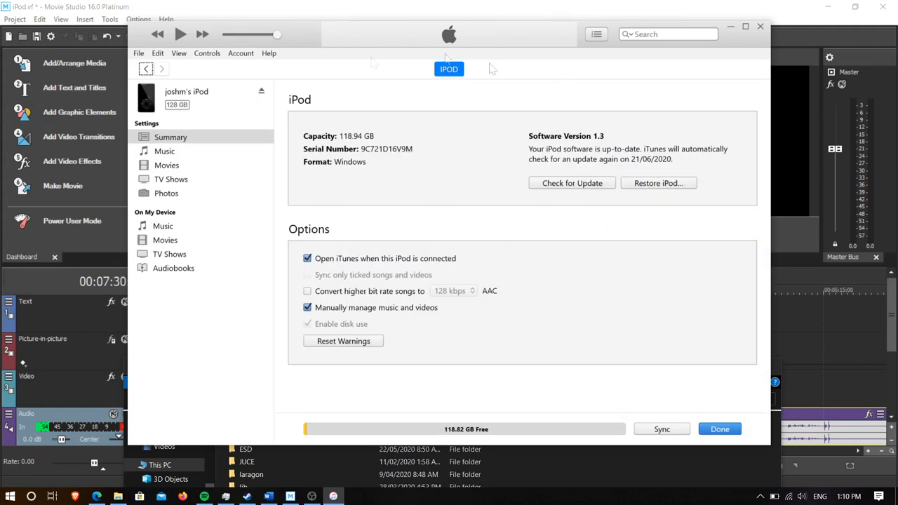